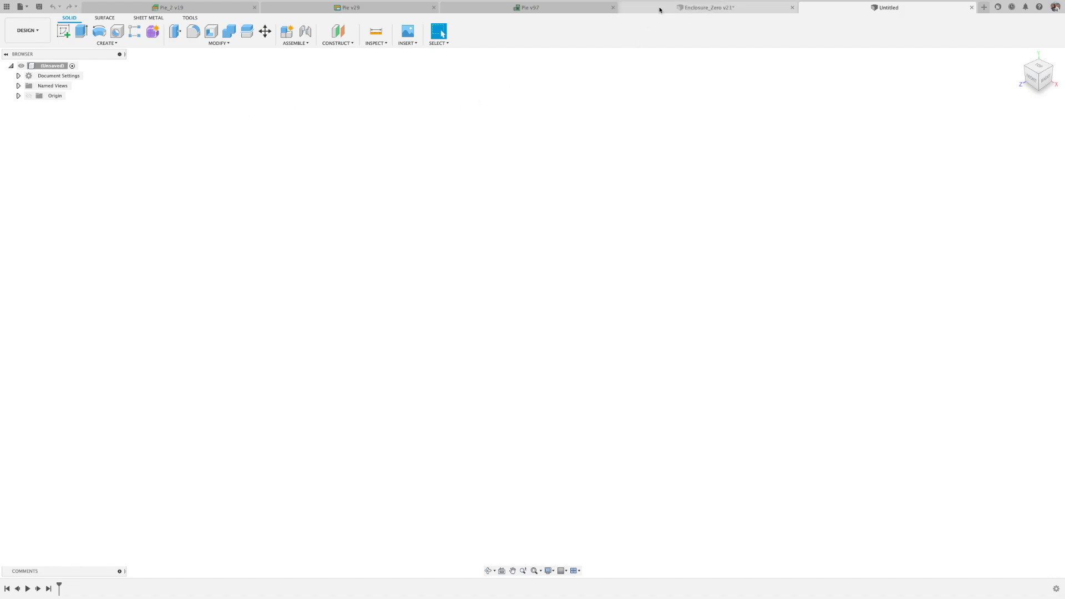
Step: Show the enclosure's floor sketches with the top cover hidden
click(707, 8)
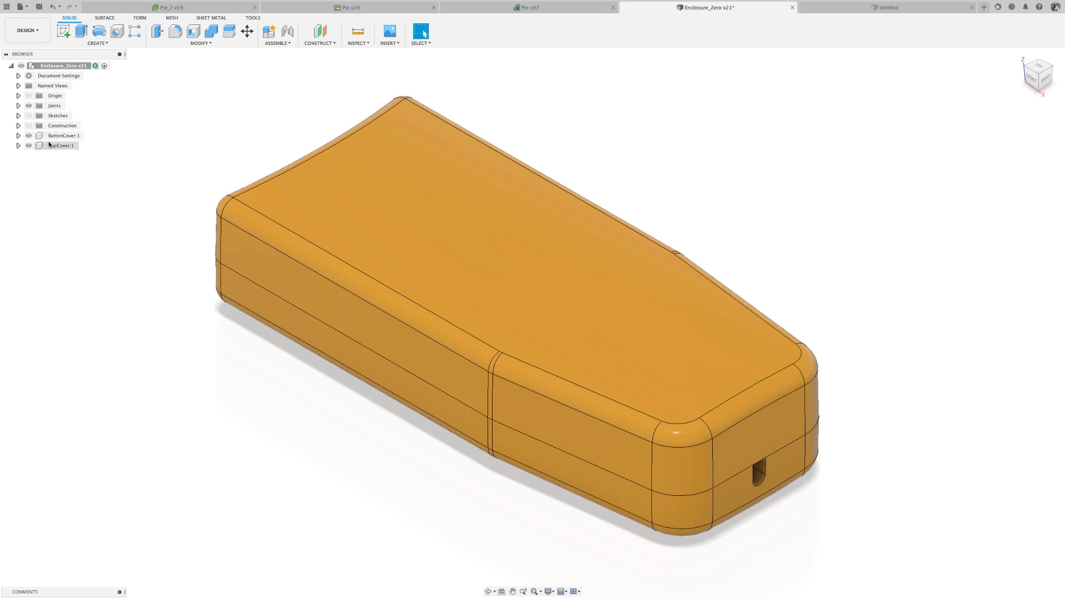
click(28, 146)
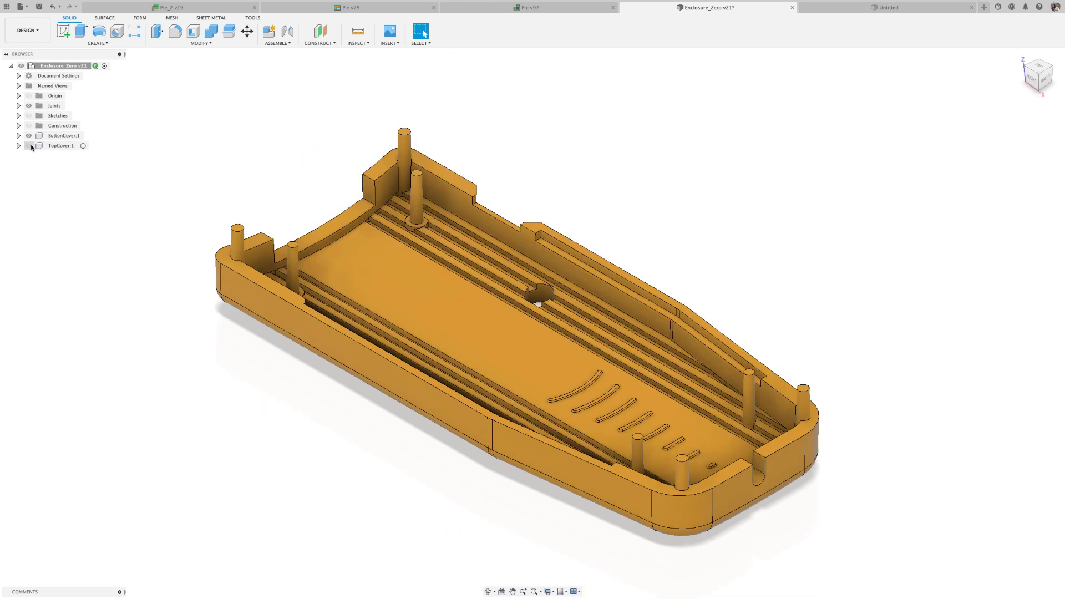
click(29, 116)
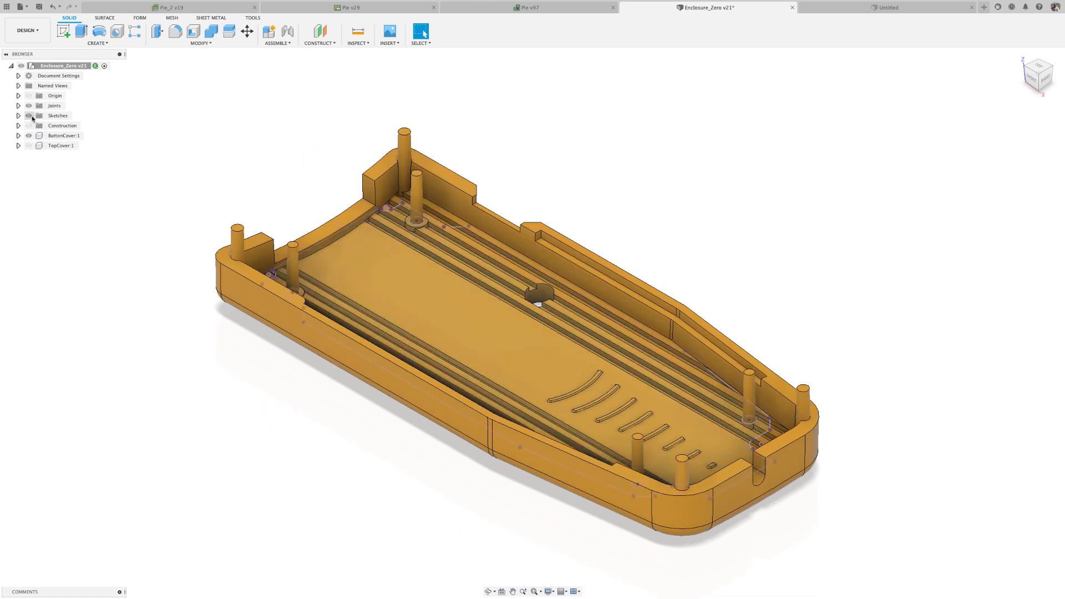
Step: Create a 3D PCB from the enclosure's interior floor profile via Create 3D PCB
click(97, 43)
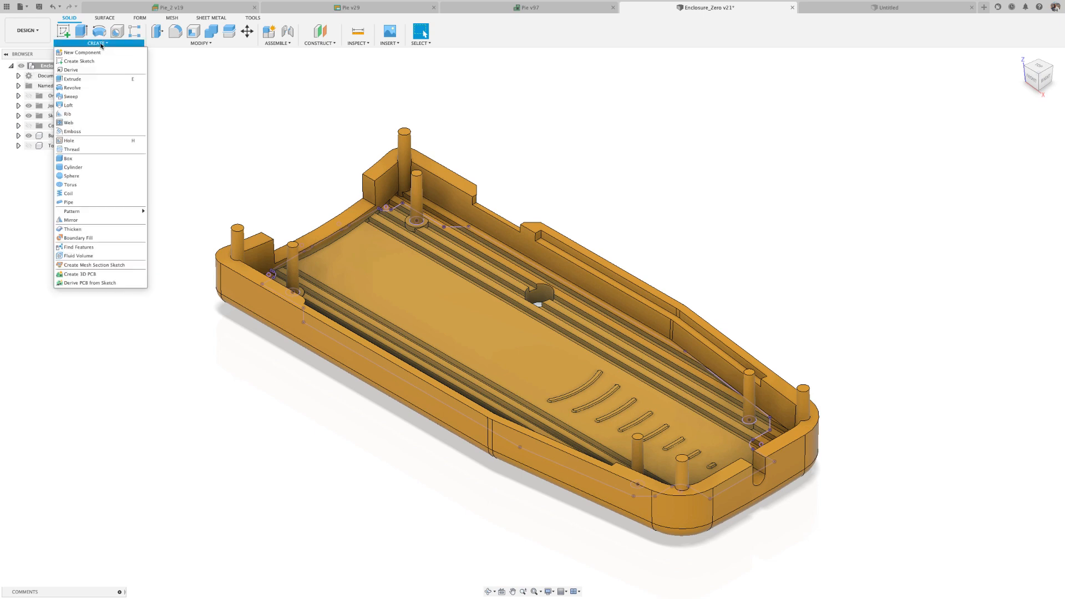
mouse_move(78, 274)
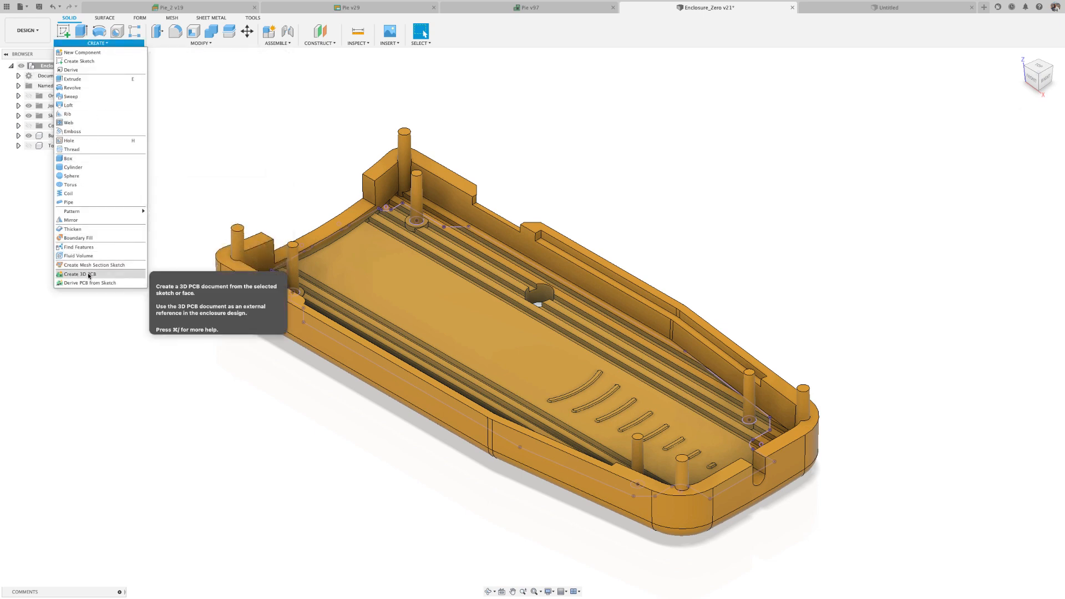
click(77, 274)
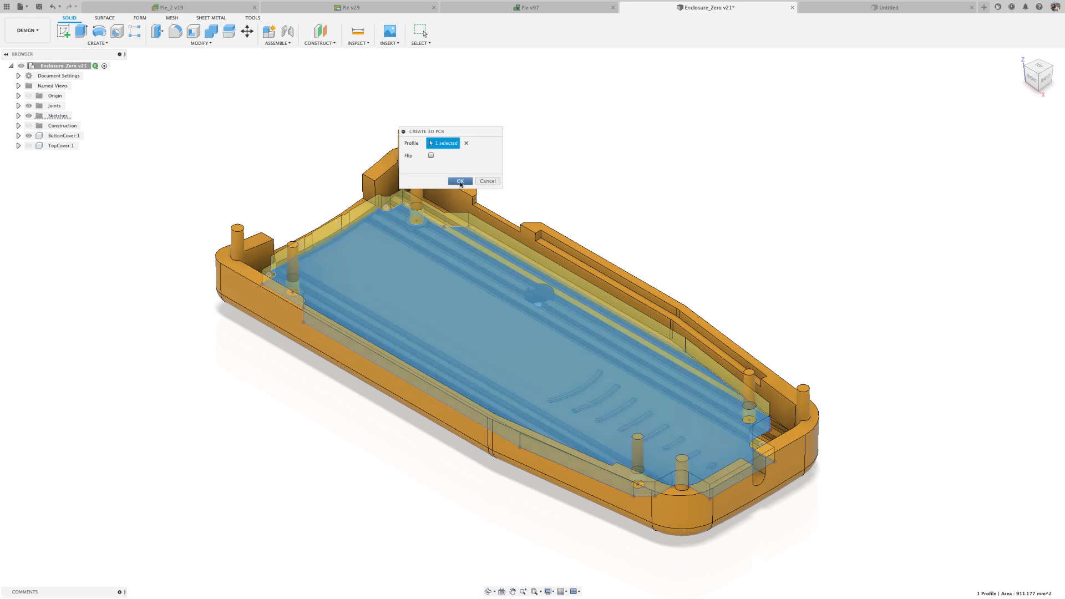
click(459, 181)
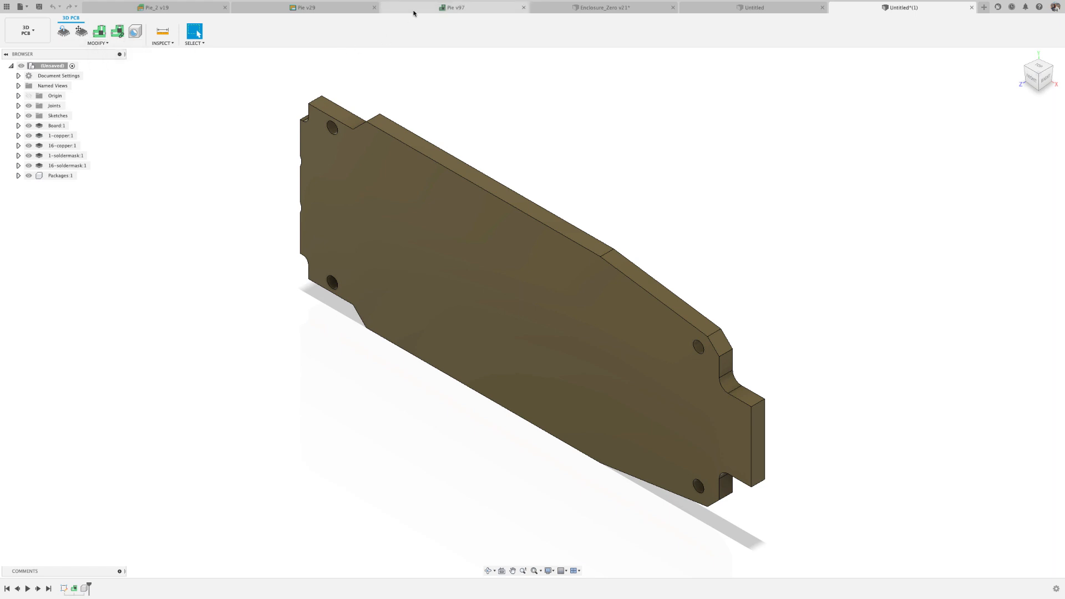
Step: Link the new 3D PCB to the Pie board design so it adopts the enclosure outline
click(453, 8)
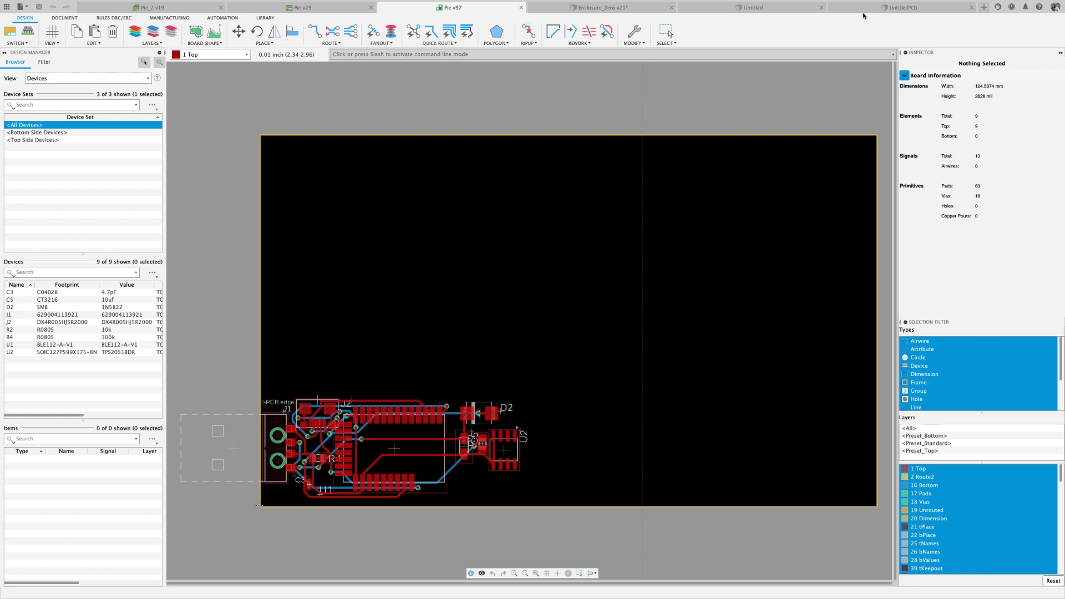
click(899, 8)
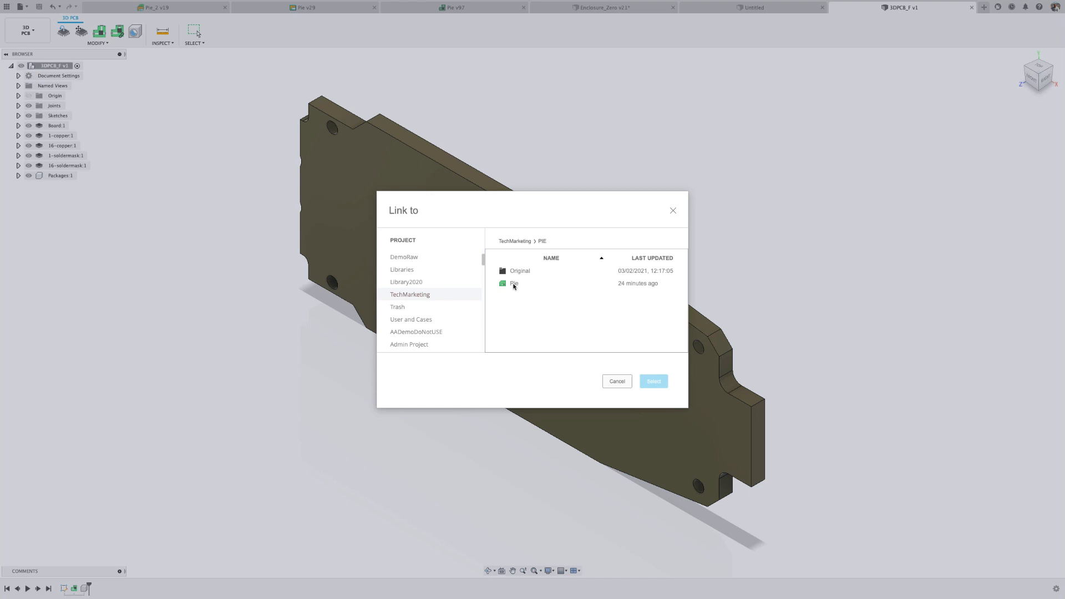
click(616, 380)
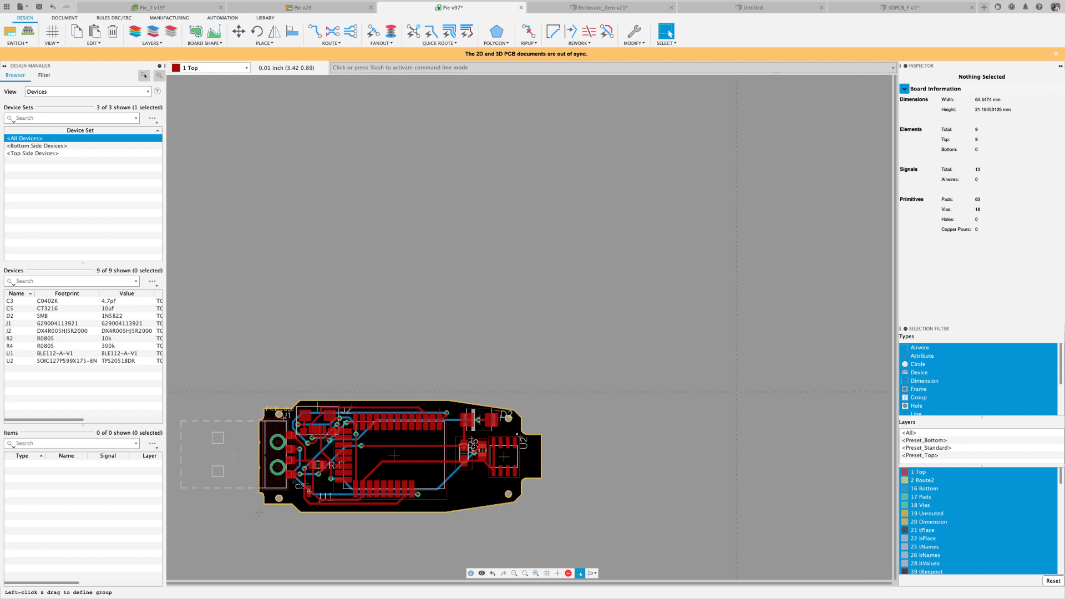
mouse_move(536, 393)
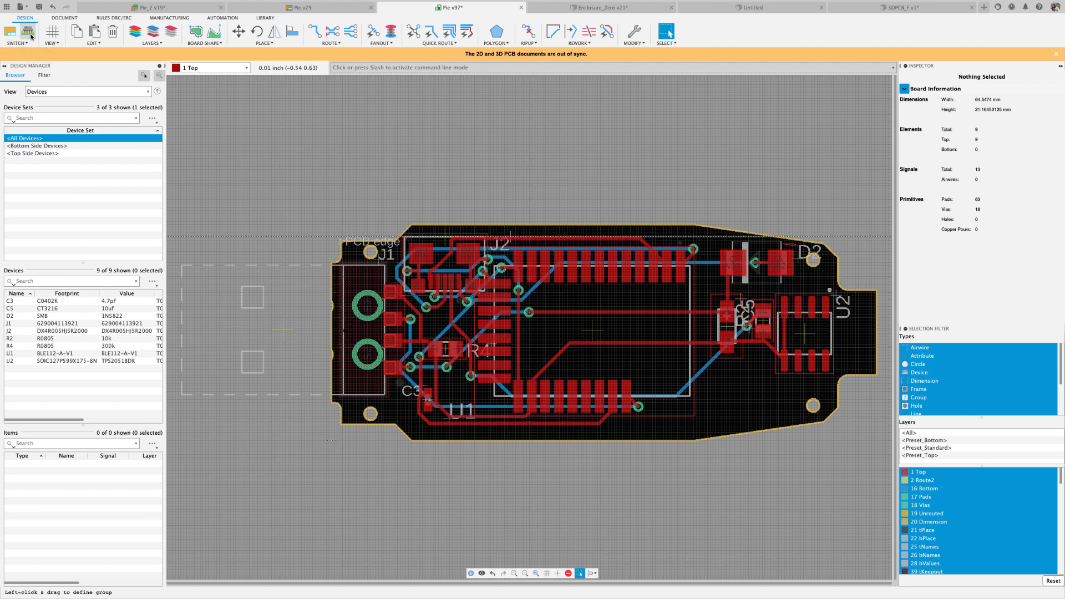
Step: Push the routed Pie board to its 3D PCB showing the USB connector and components
click(902, 8)
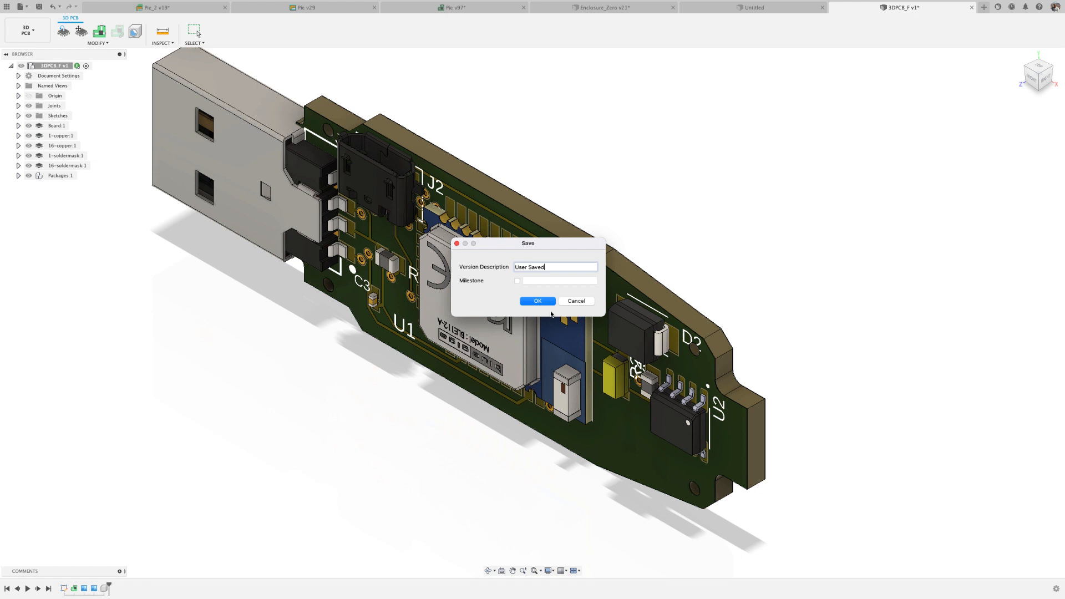
Step: Save the 3D PCB version, insert 3DPCB_F into the Enclosure_Zero shell and save it
click(537, 301)
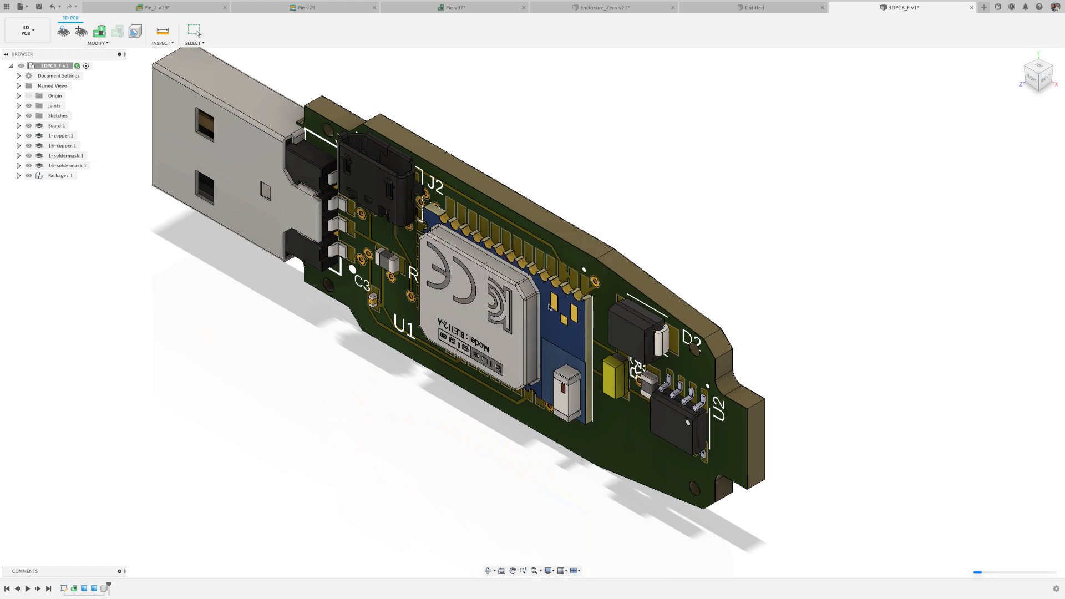
click(602, 8)
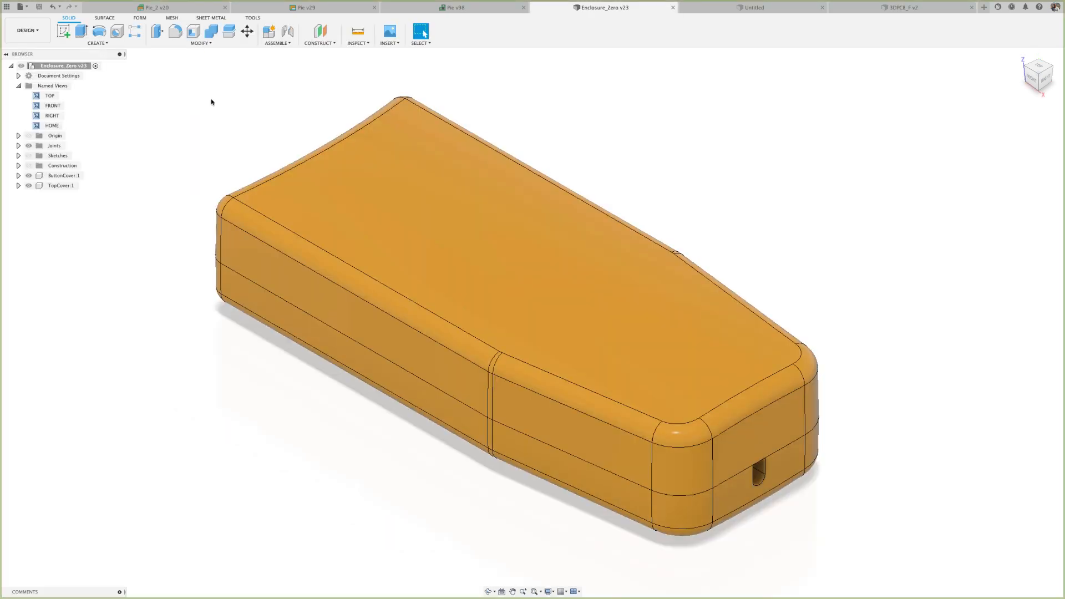
click(58, 185)
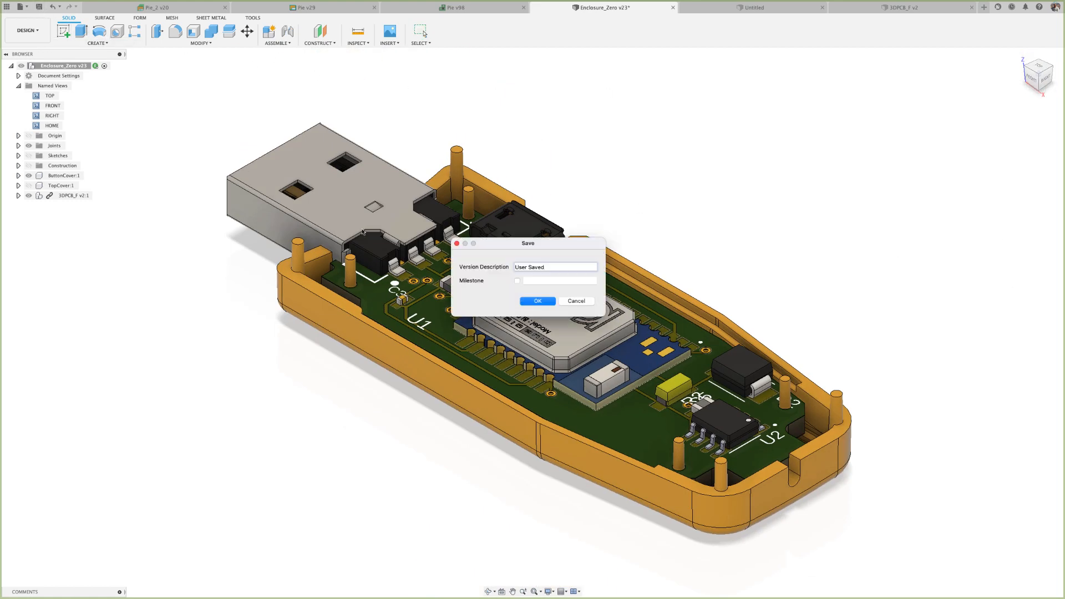
click(537, 301)
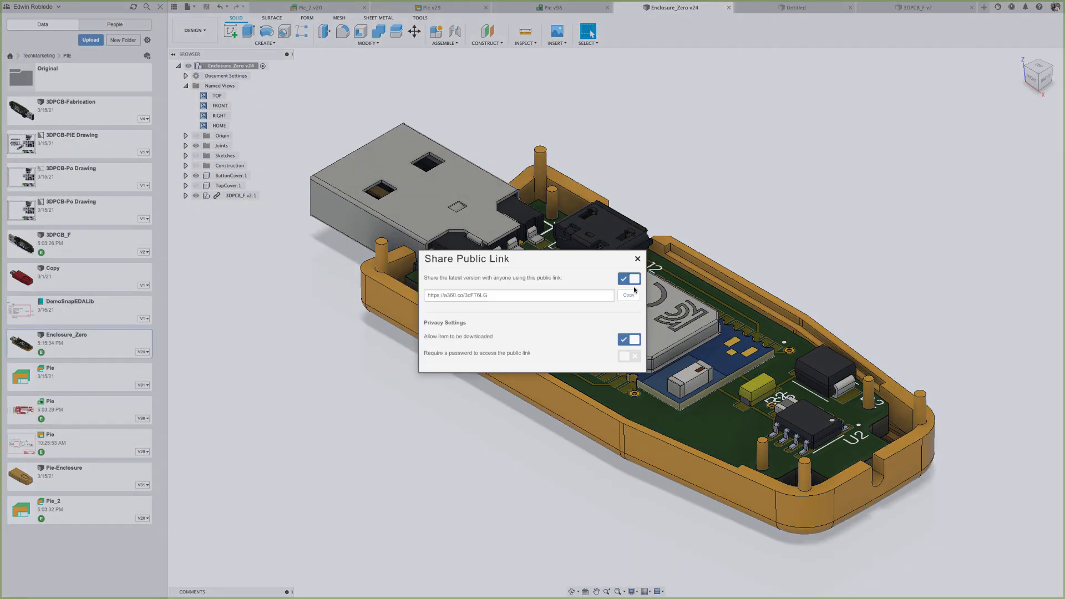
Step: Copy the design's public share link and list its download formats in the browser viewer
click(637, 258)
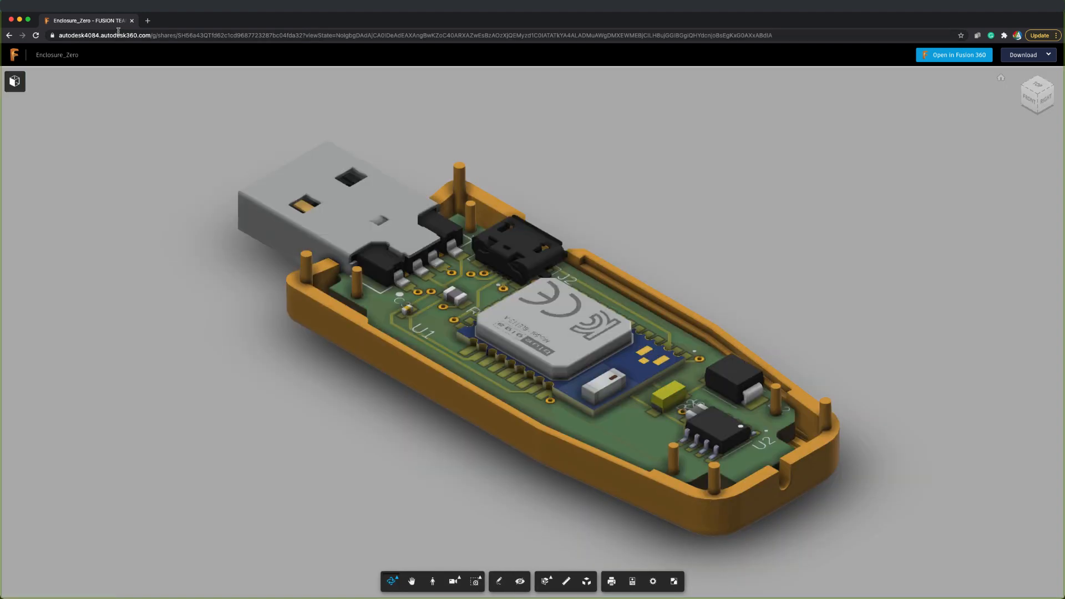
click(1027, 56)
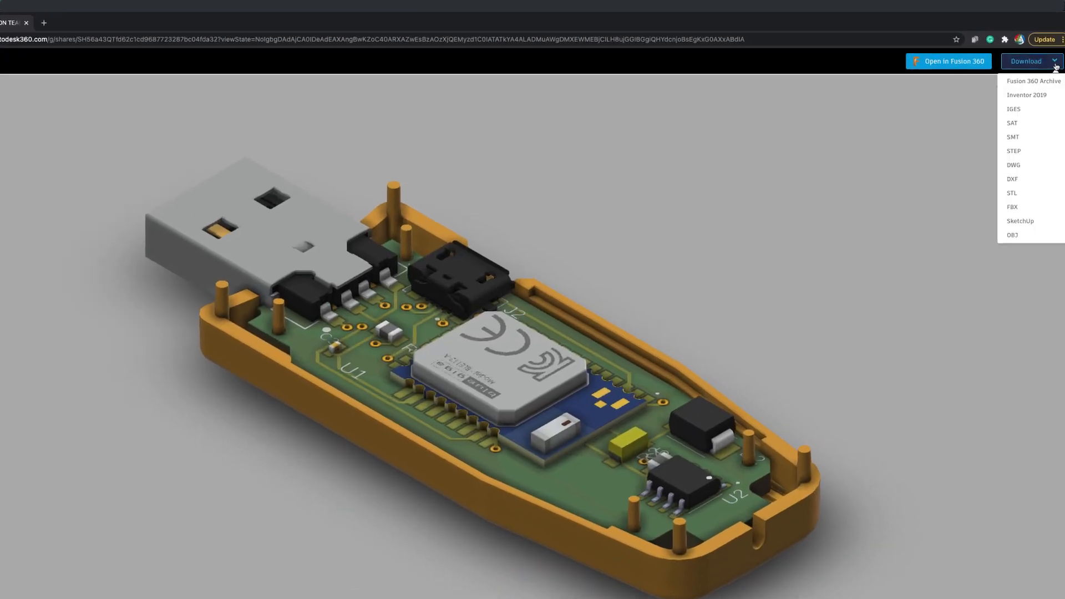